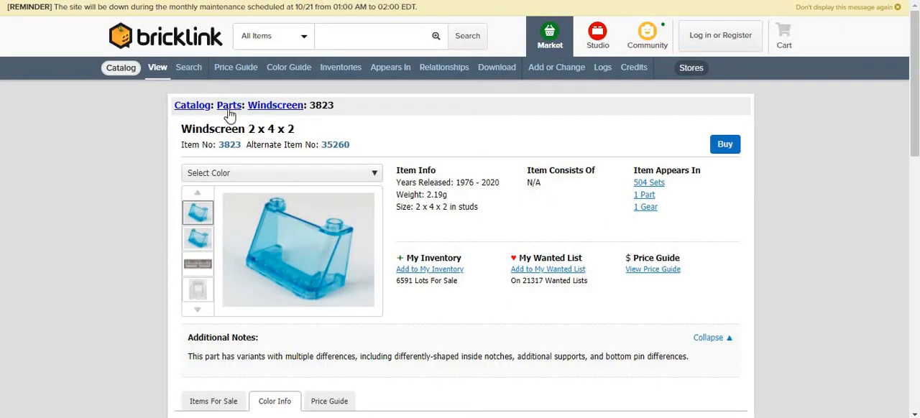
mouse_move(402, 207)
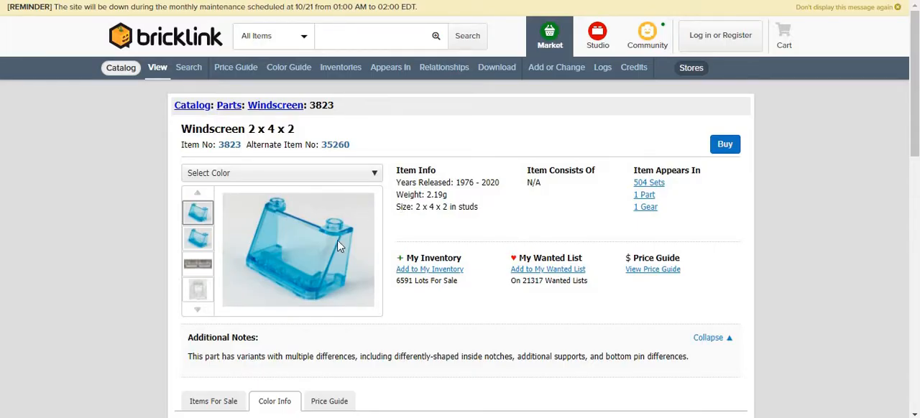
mouse_move(314, 259)
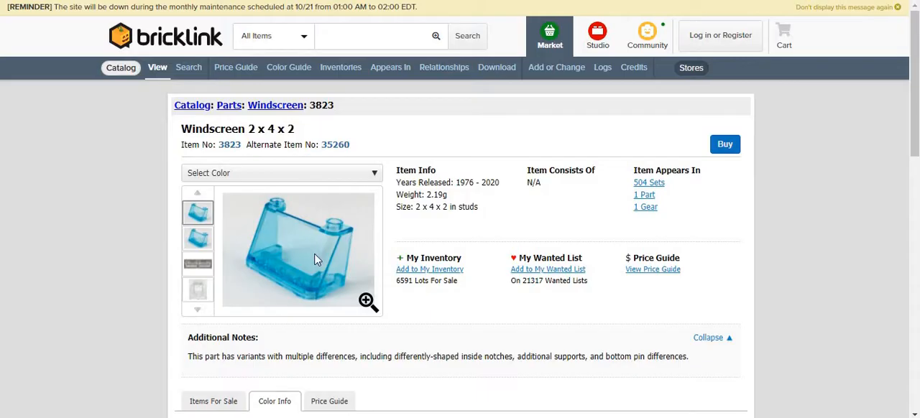
mouse_move(307, 272)
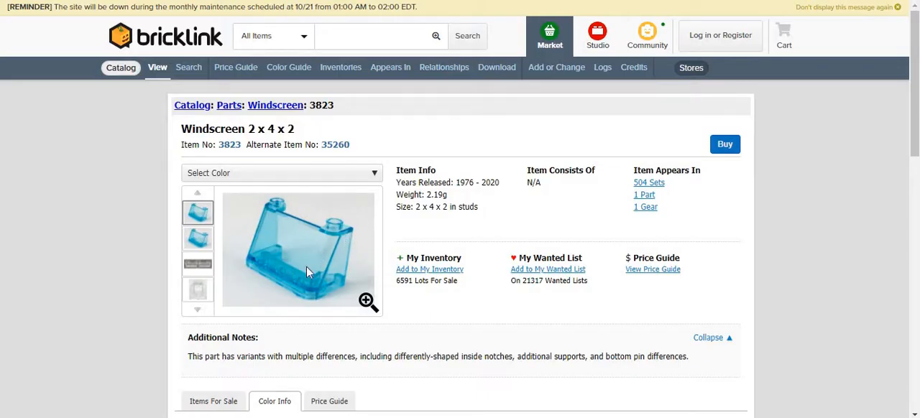
mouse_move(439, 220)
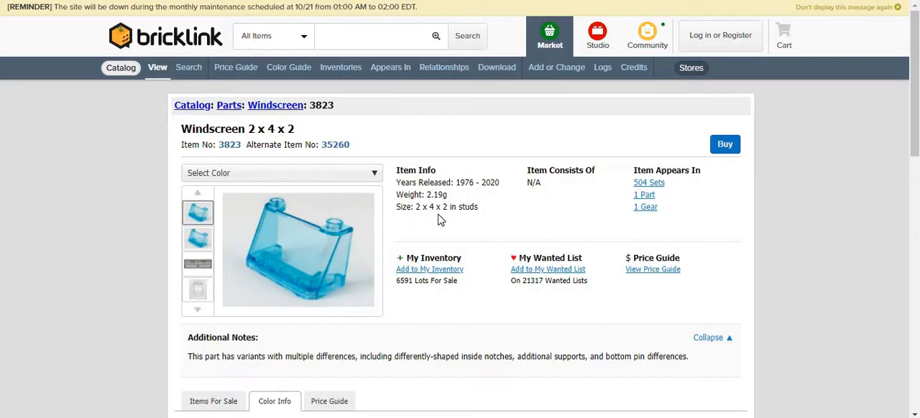
mouse_move(279, 265)
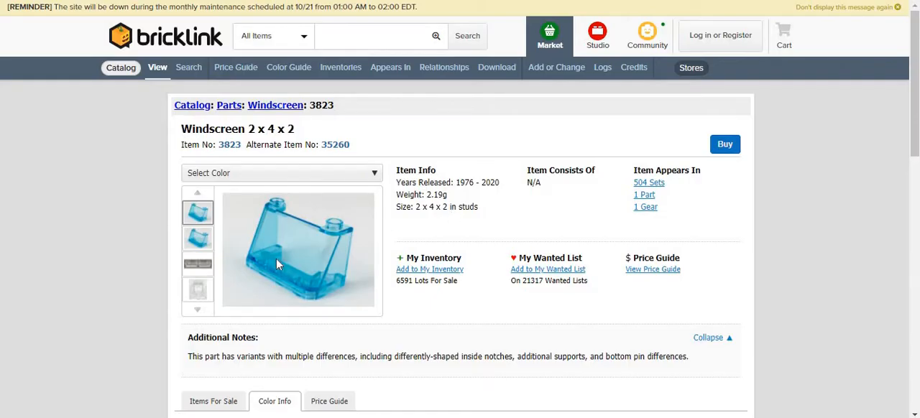
Reach the 3D image view of part 3823 Windscreen 2 x 4 x 2 from its photo gallery
click(299, 250)
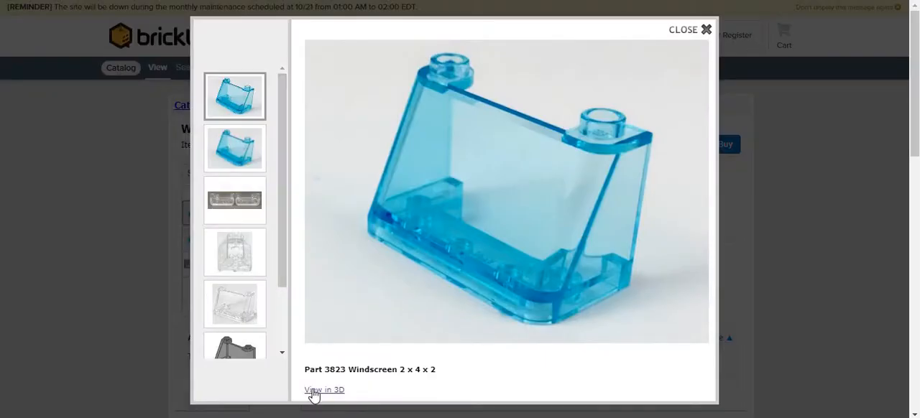
click(689, 28)
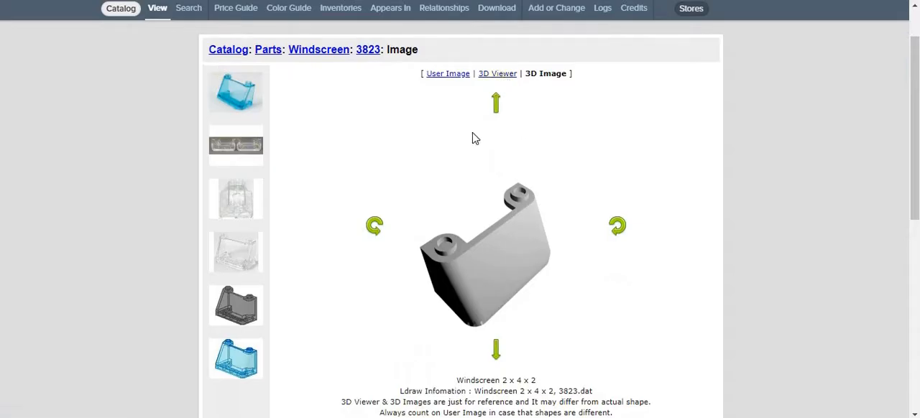
Rotate the windscreen in the 3D viewer to study its sides, top, underside and inside
click(497, 73)
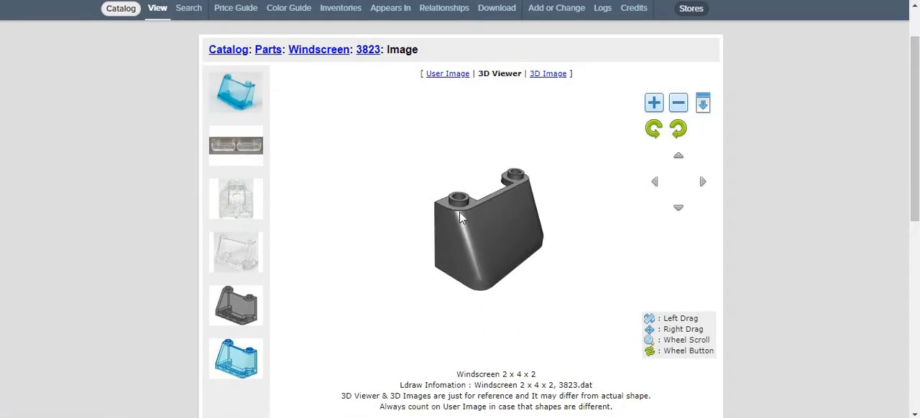
drag(460, 219, 494, 193)
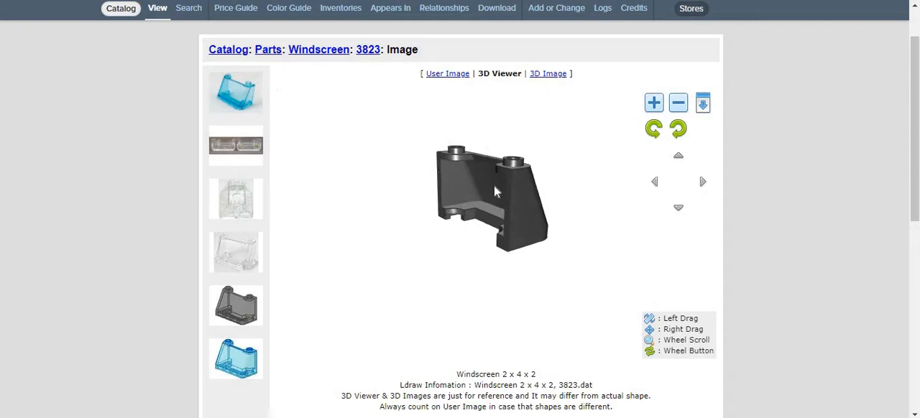
drag(495, 193, 530, 244)
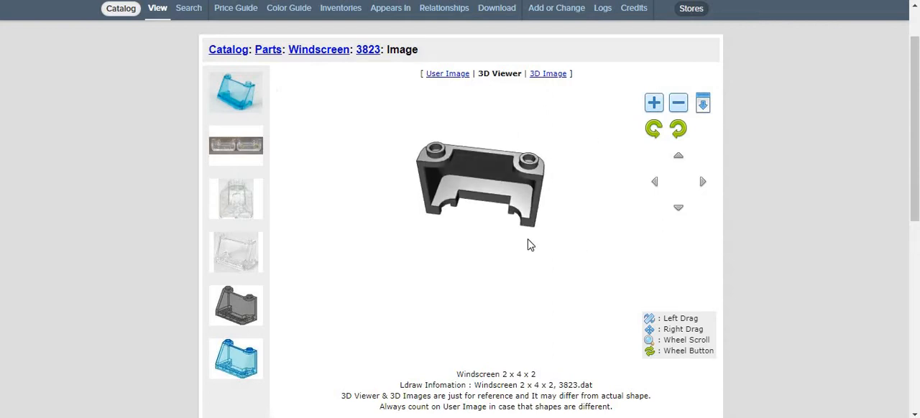
drag(530, 244, 535, 61)
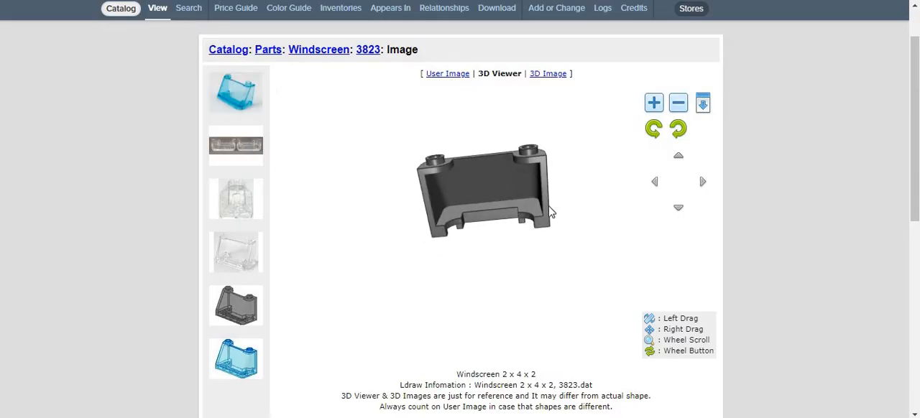
drag(549, 212, 489, 221)
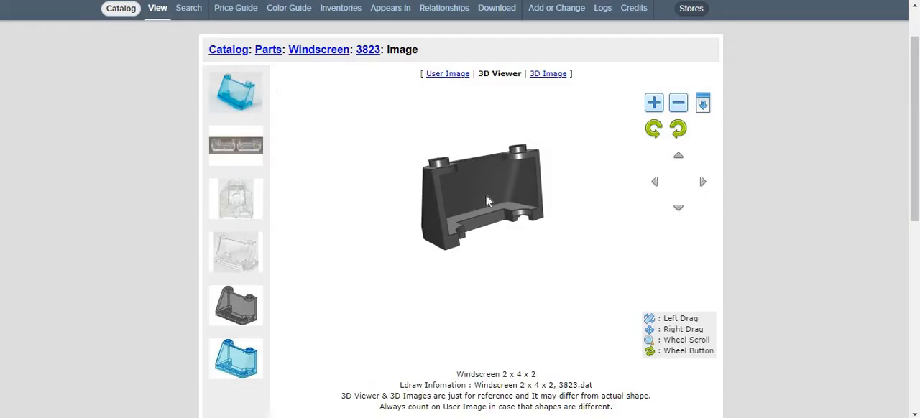
drag(487, 200, 543, 190)
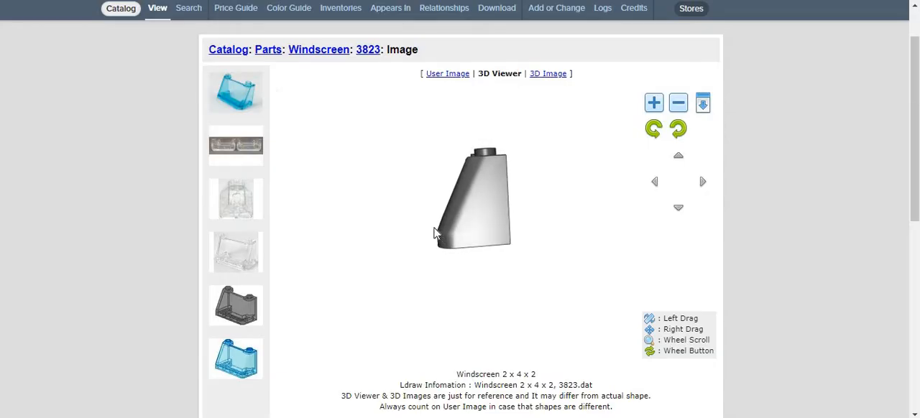
mouse_move(510, 293)
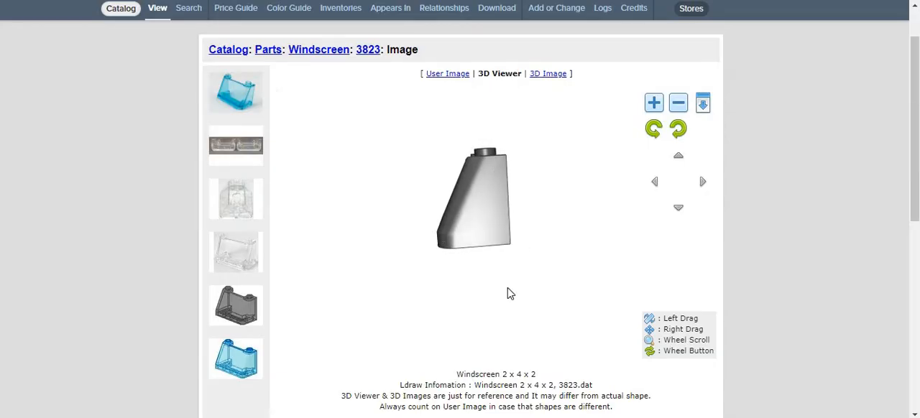
drag(475, 198, 488, 184)
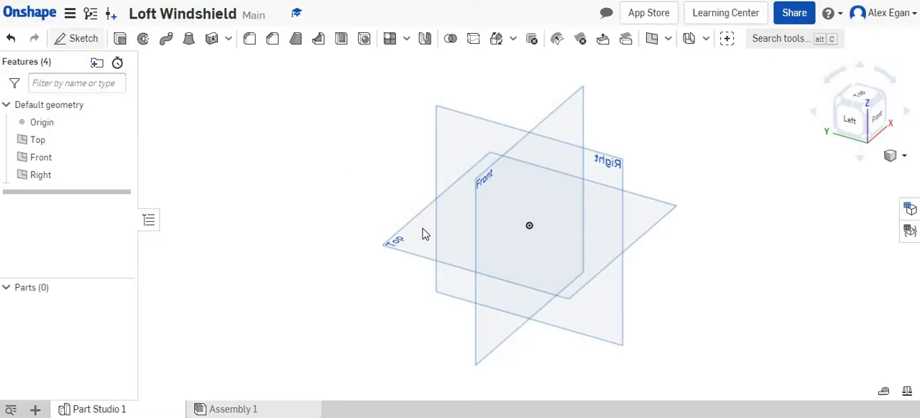
Begin Sketch 1 on the Top plane in the Loft Windshield Part Studio
click(83, 37)
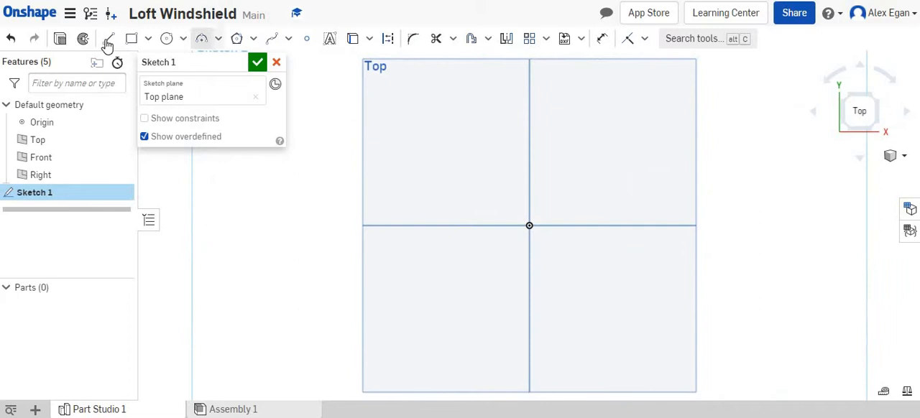
Draw a 15.6 mm vertical line from the origin and a 31.2 mm top edge with the Line tool
click(108, 37)
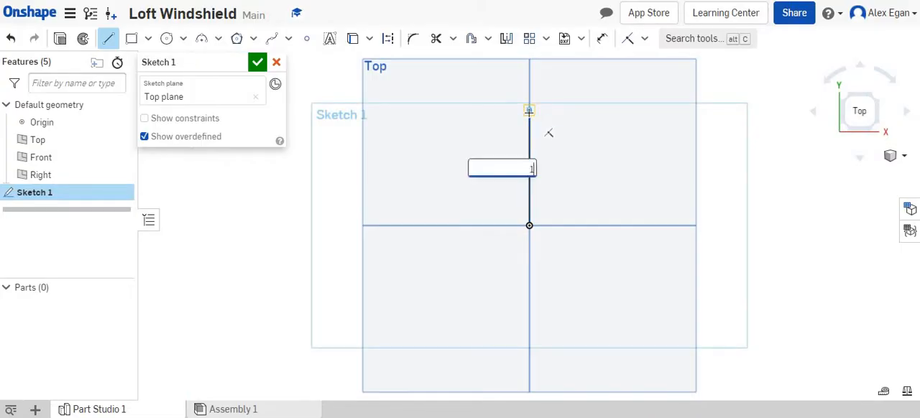
text(15.6)
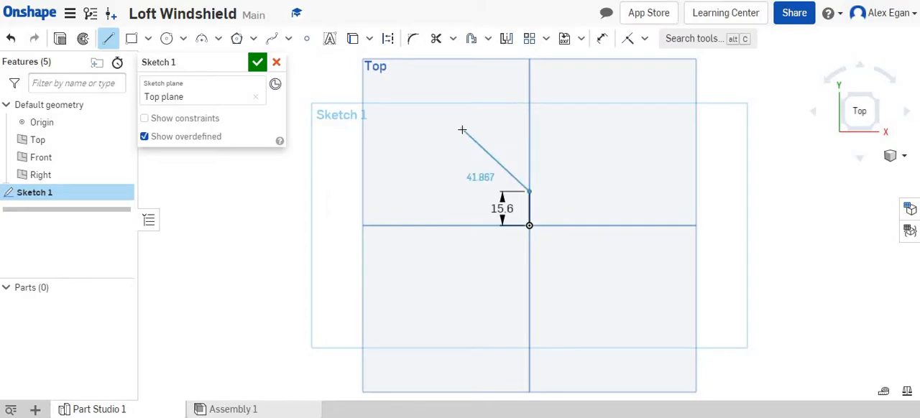
mouse_move(585, 196)
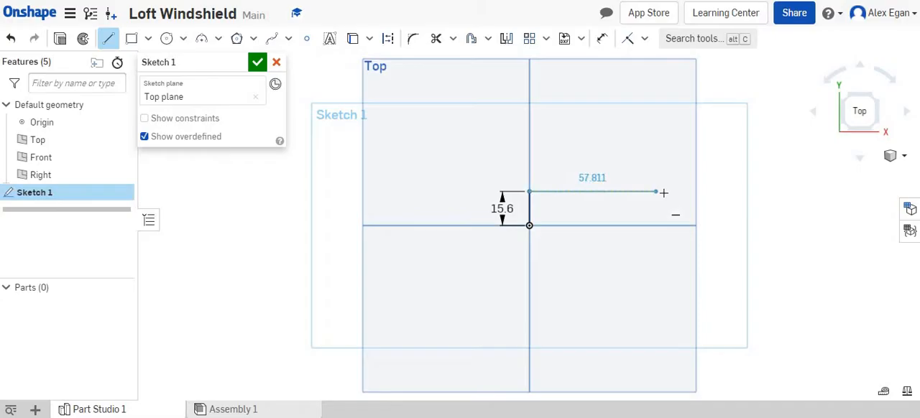
drag(654, 193, 664, 193)
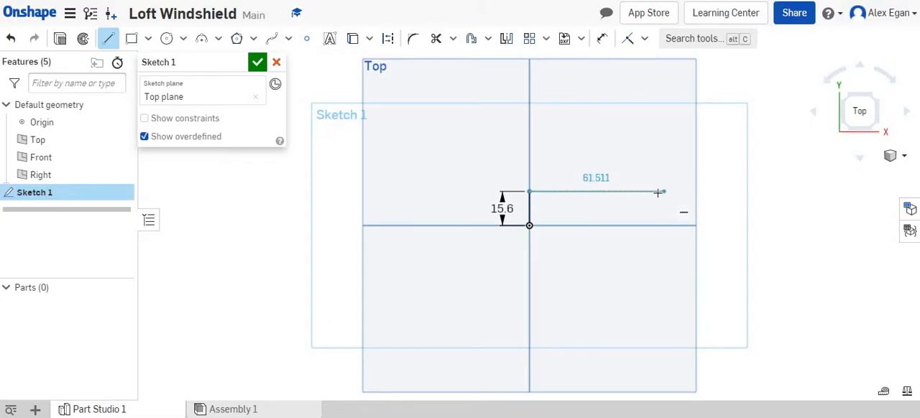
drag(660, 193, 658, 192)
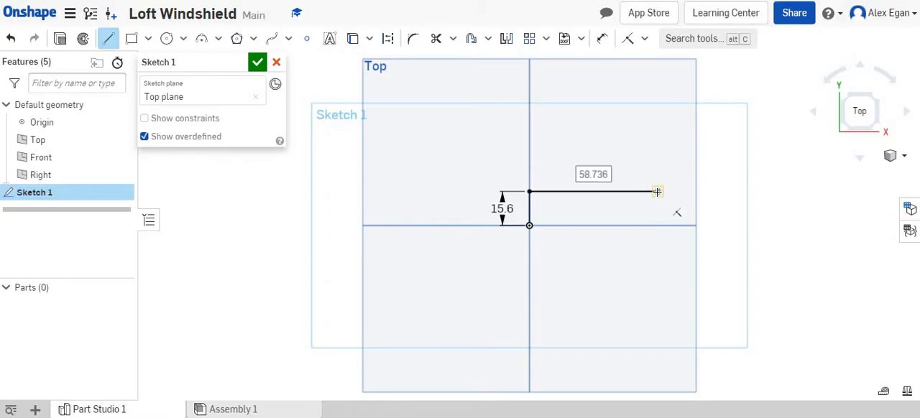
text(3)
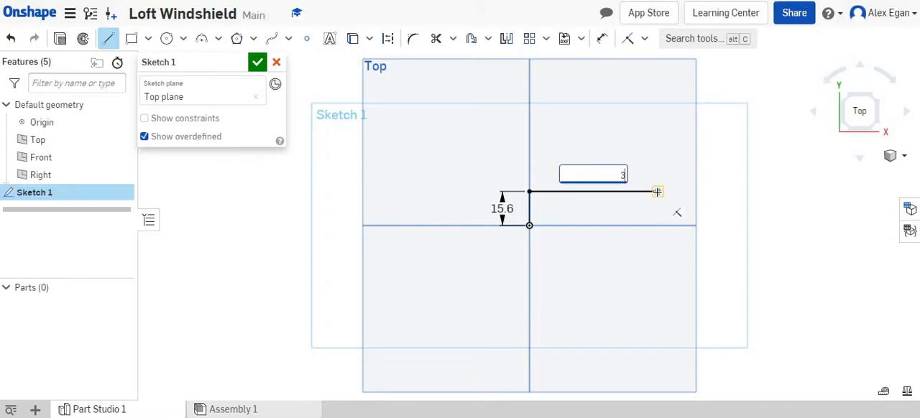
text(31.2)
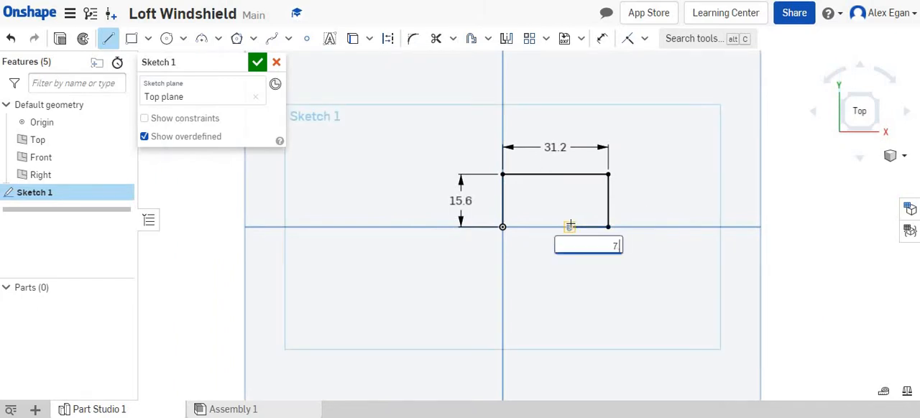
Draw 7.8 mm legs and a 15.6 mm notch to close the profile back to the origin
text(.8)
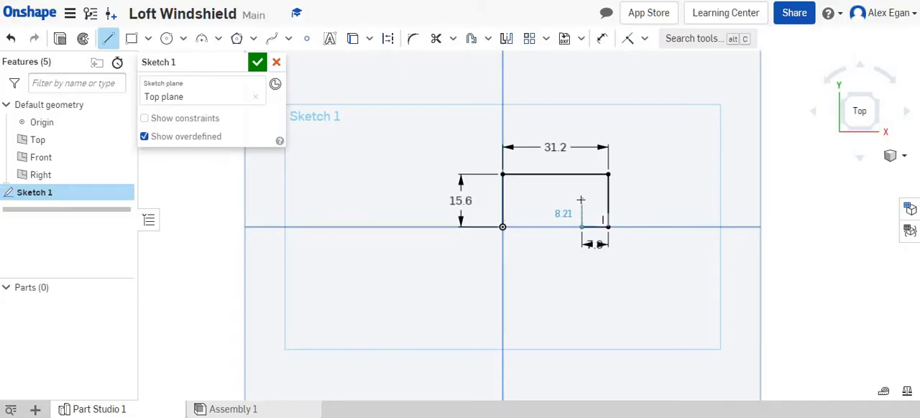
text(7.8)
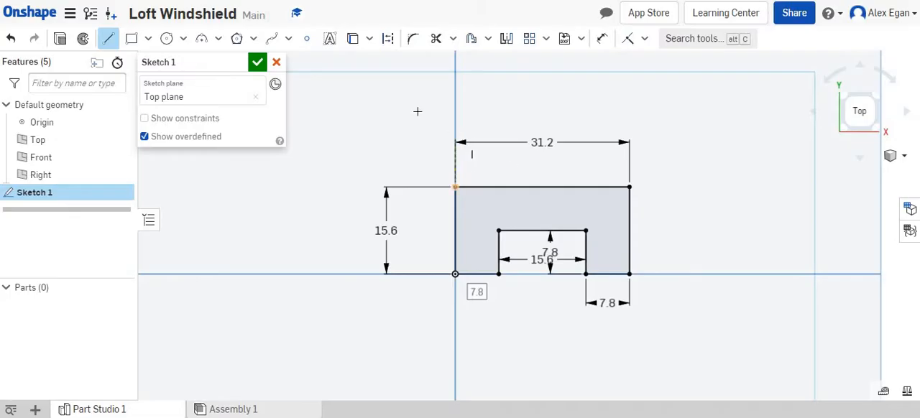
mouse_move(414, 39)
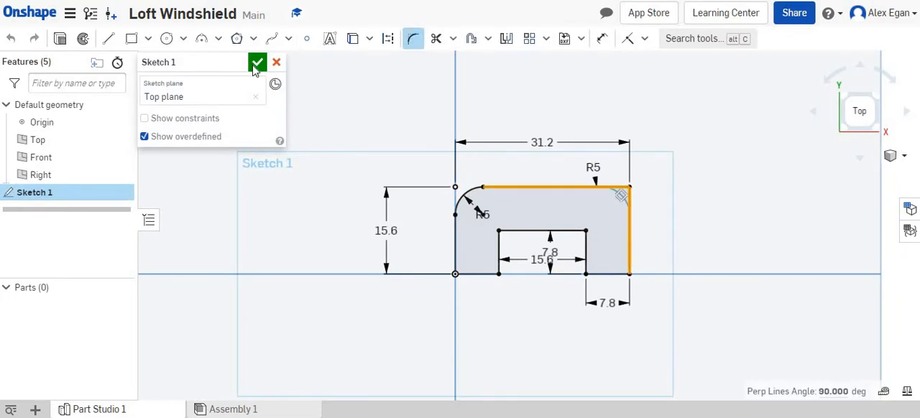
Accept Sketch 1 with its R5 and R6 filleted top corners
click(257, 61)
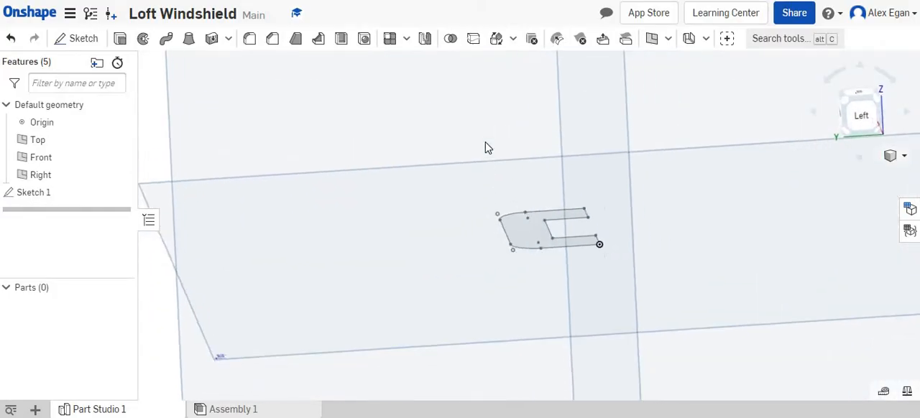
Create Plane 1 offset 19.2 mm above the Top plane
drag(488, 149, 440, 157)
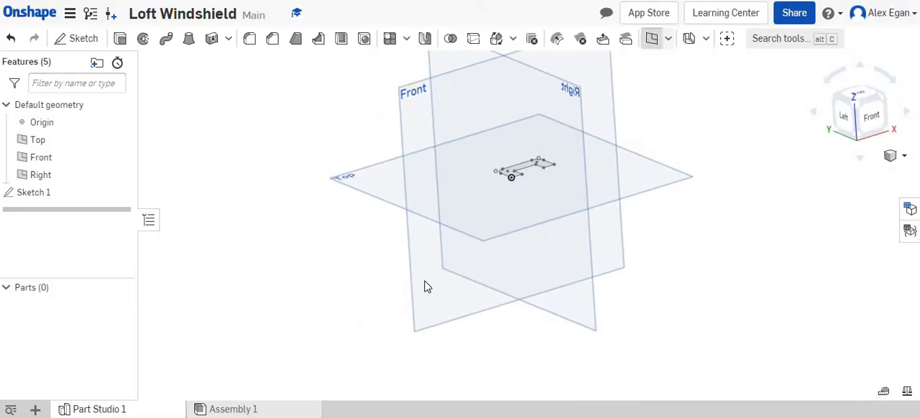
click(391, 39)
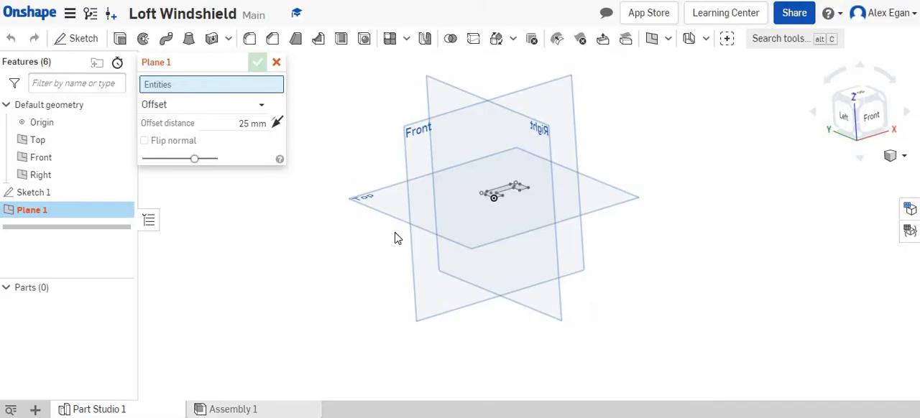
click(38, 139)
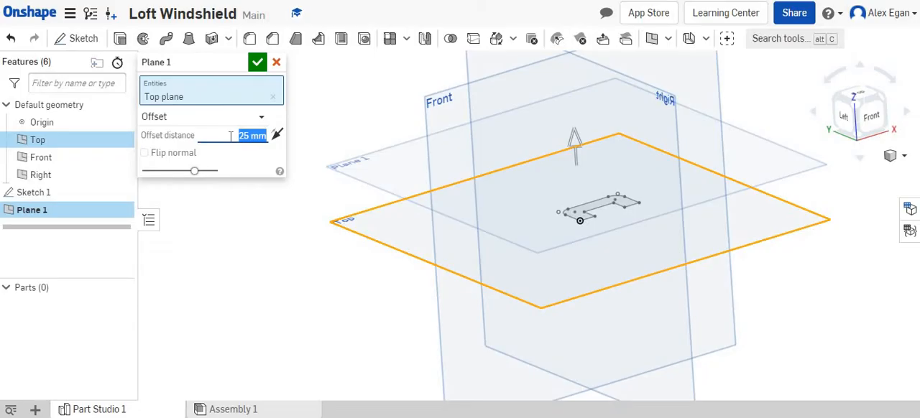
text(19.)
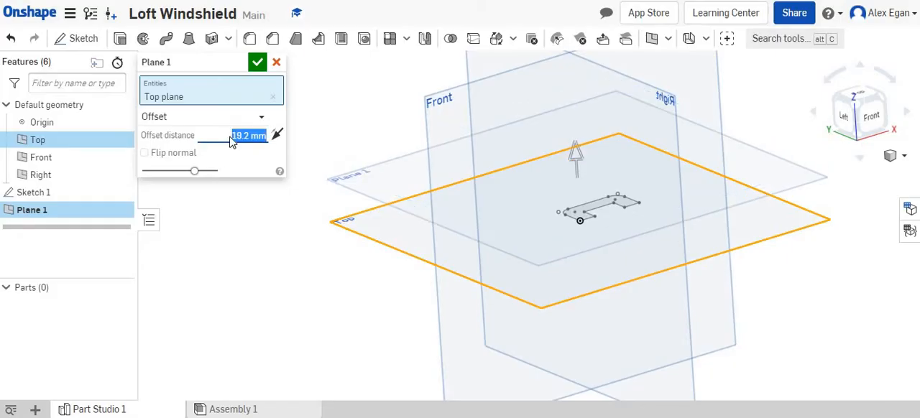
click(256, 62)
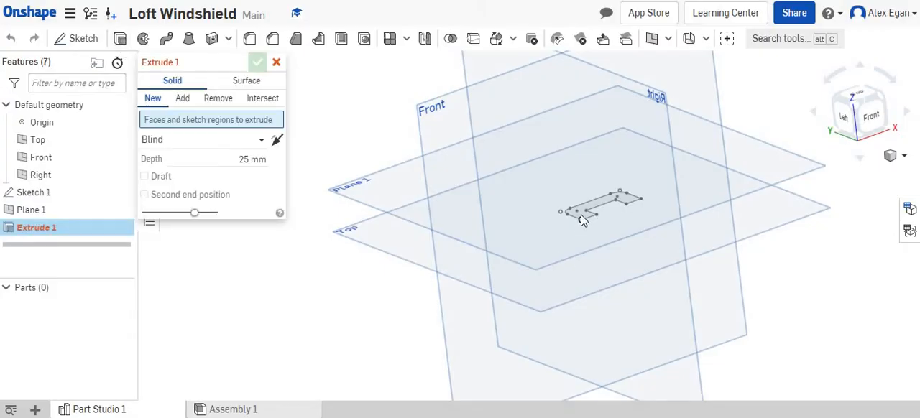
Extrude the Sketch 1 region 3.2 mm blind into the base plate, Part 1
click(589, 209)
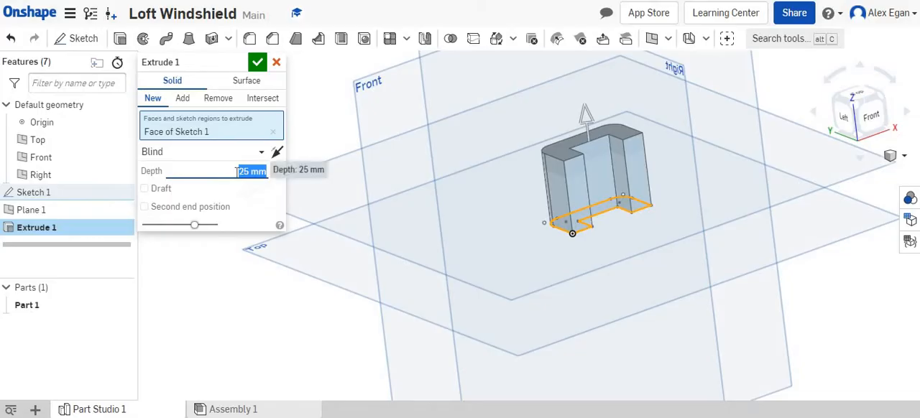
text(3.2)
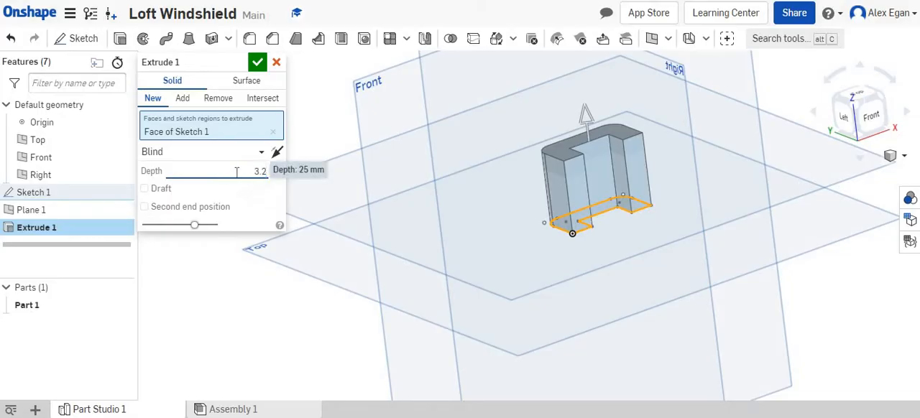
click(257, 62)
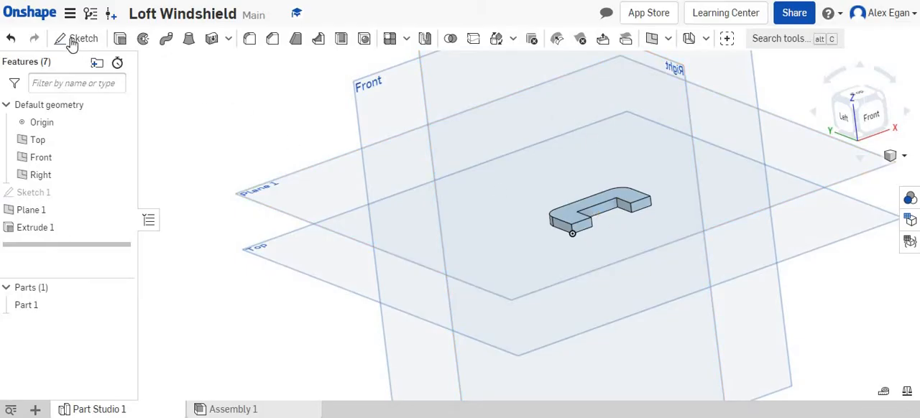
Draw Sketch 2 on Plane 1 with outer edges dimensioned 7.8 mm and 31.2 mm
click(84, 37)
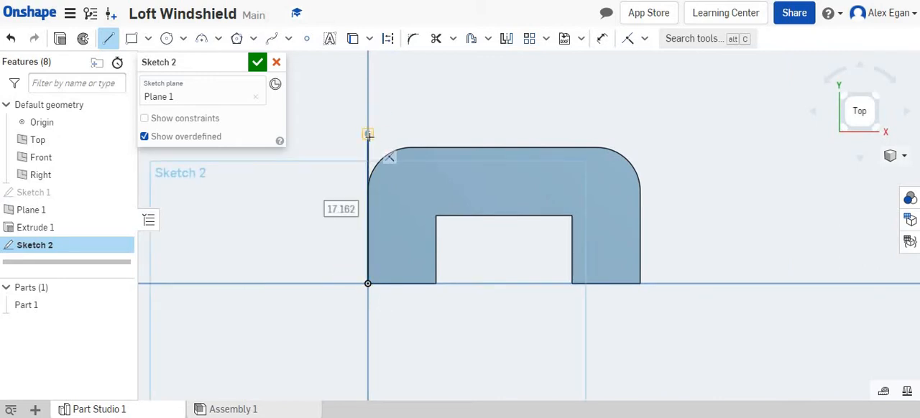
text(7.8)
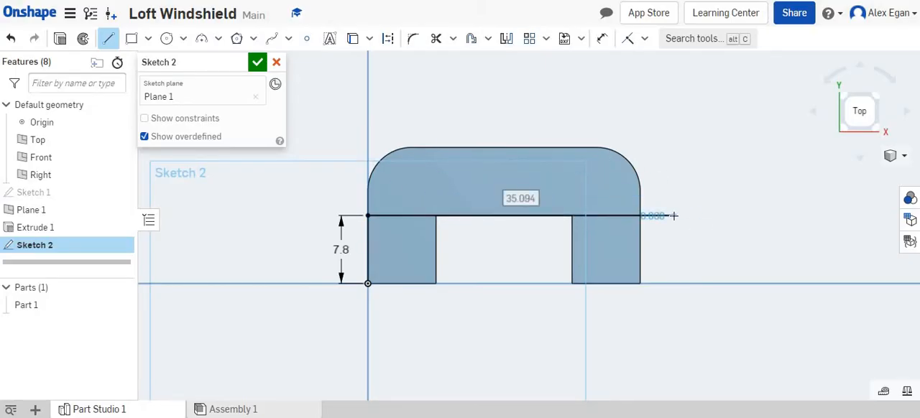
text(31.2)
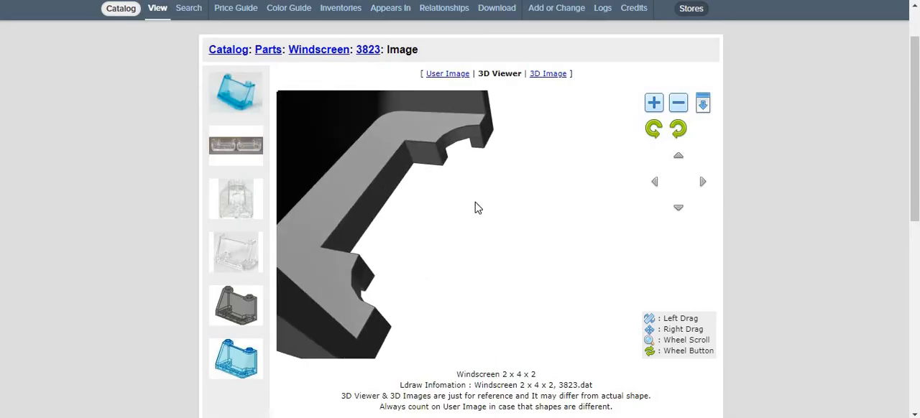
Rotate the BrickLink windscreen model to reveal its angled sides and top studs
drag(477, 208, 405, 144)
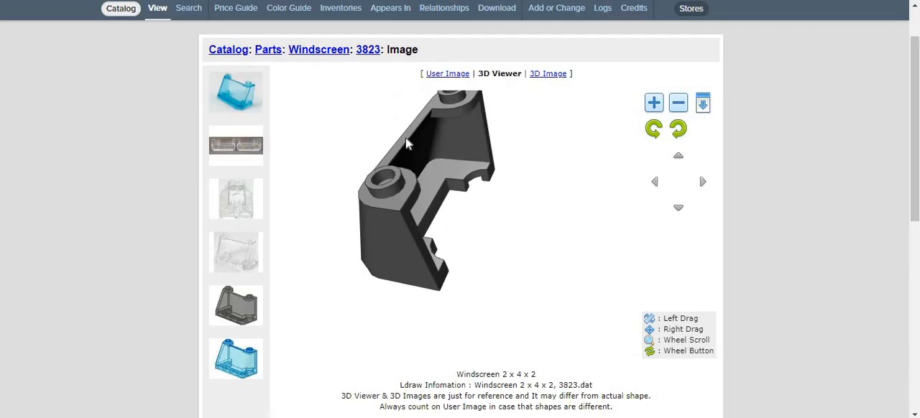
mouse_move(404, 147)
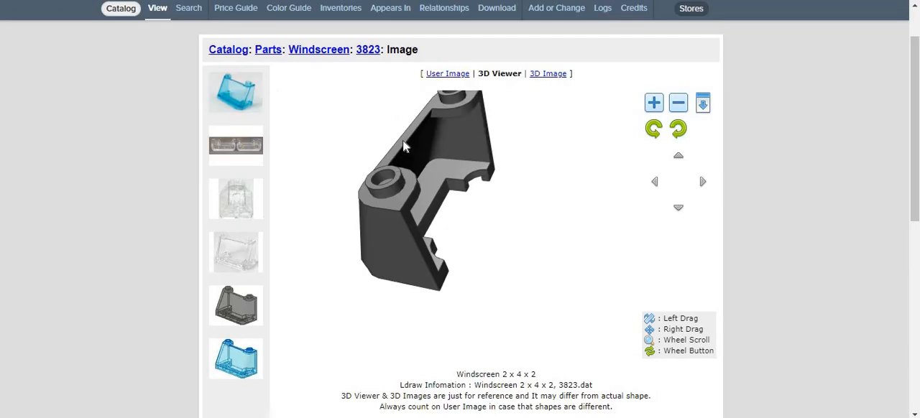
mouse_move(402, 144)
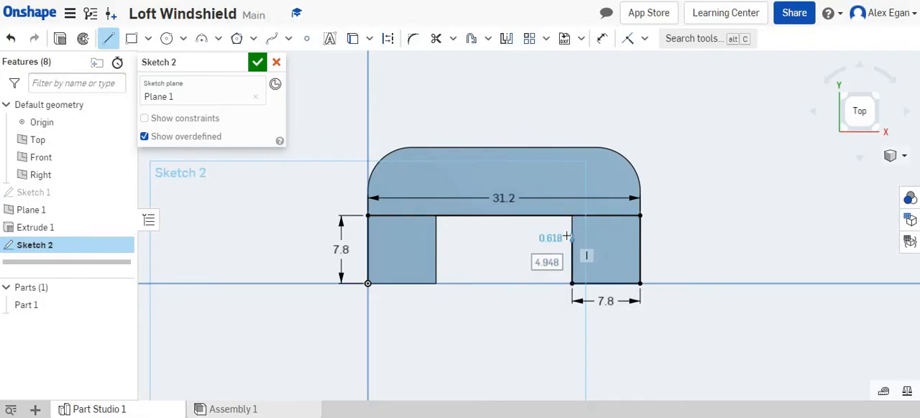
Dimension the top outline's inner edges 6.6 mm and 15.6 mm
text(6.6)
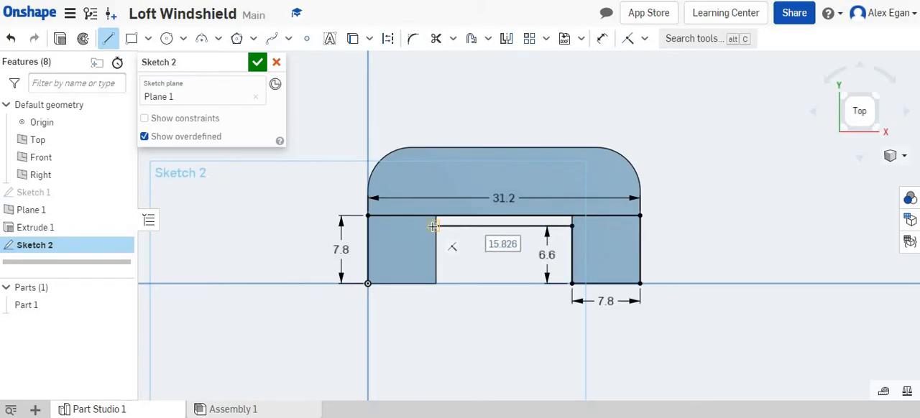
text(15.6)
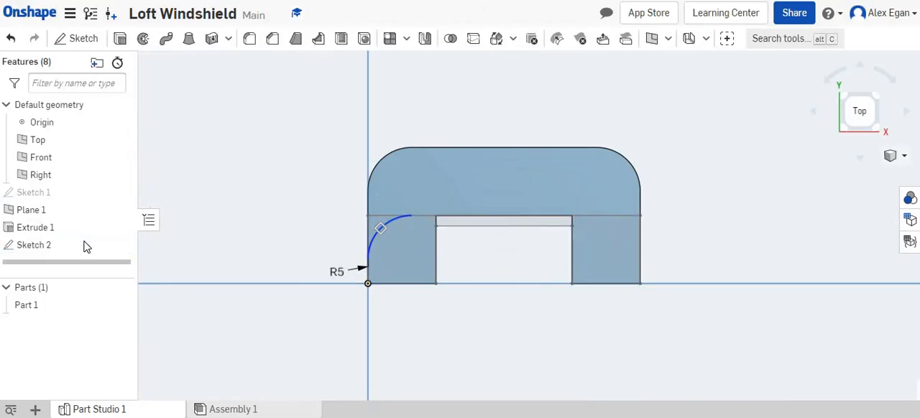
Reopen Sketch 2, round its corners with 5 mm fillets and finish the sketch
double_click(34, 244)
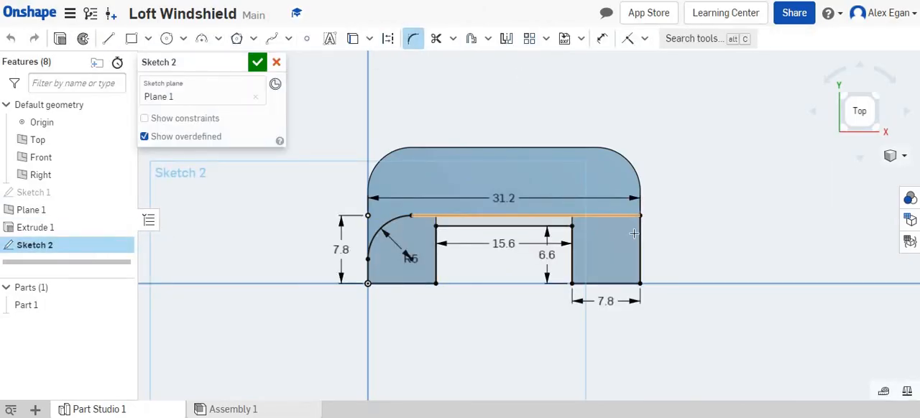
click(627, 229)
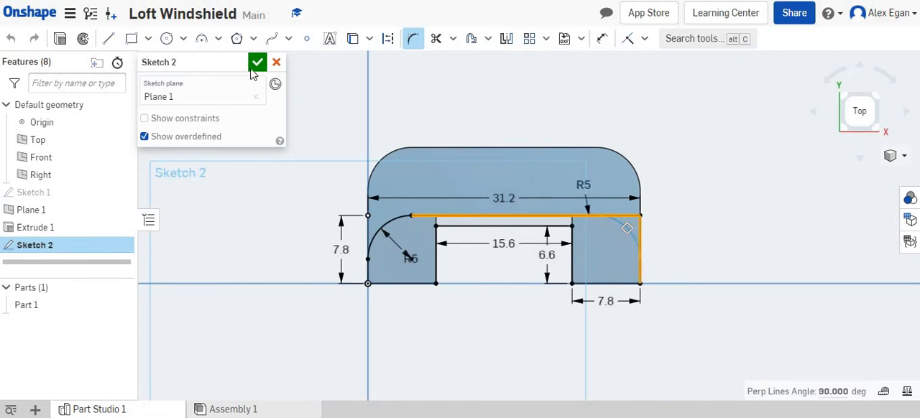
click(257, 62)
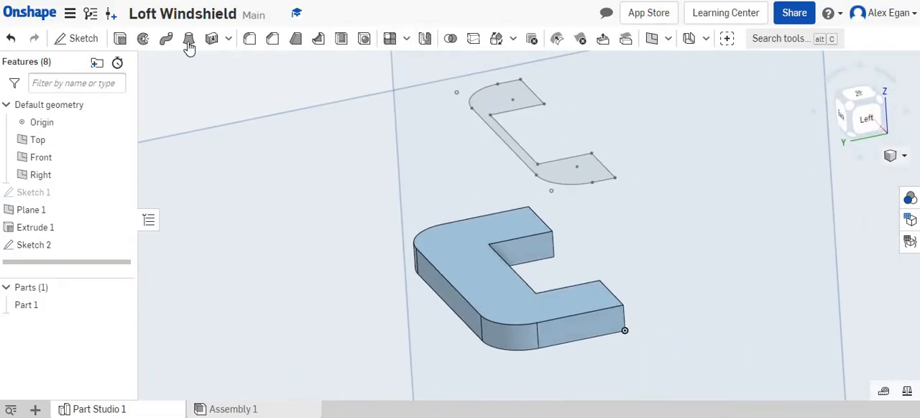
Create Loft 1 between the Sketch 2 face and Extrude 1's top face, added to Part 1
click(188, 39)
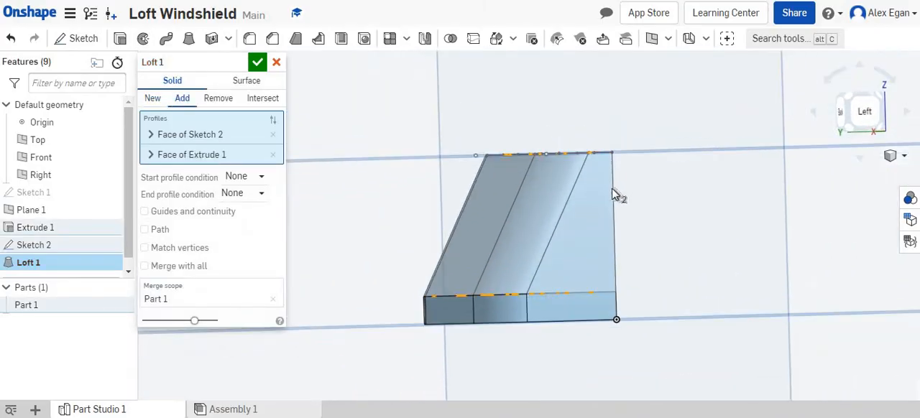
drag(615, 194, 672, 199)
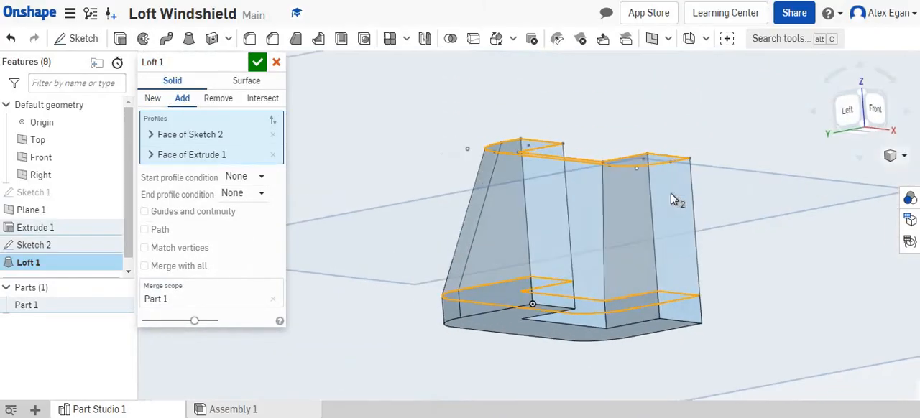
drag(646, 201, 597, 194)
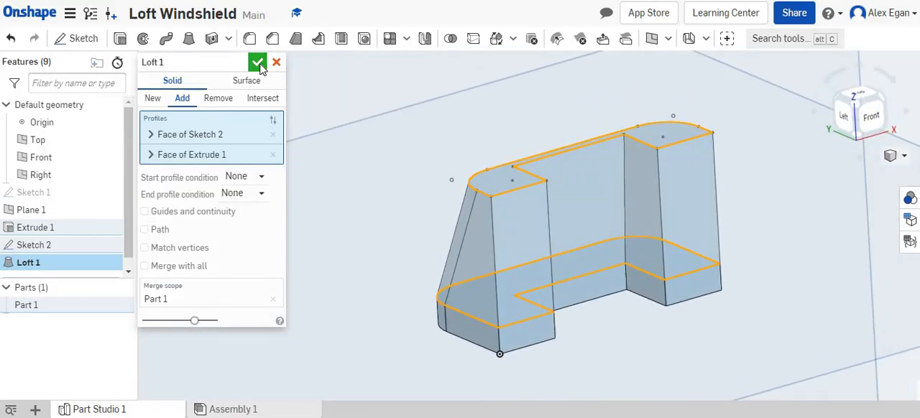
click(258, 62)
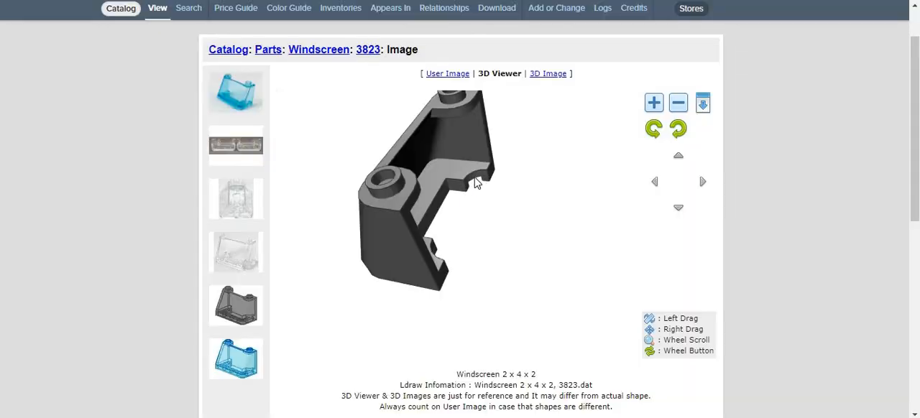
mouse_move(502, 211)
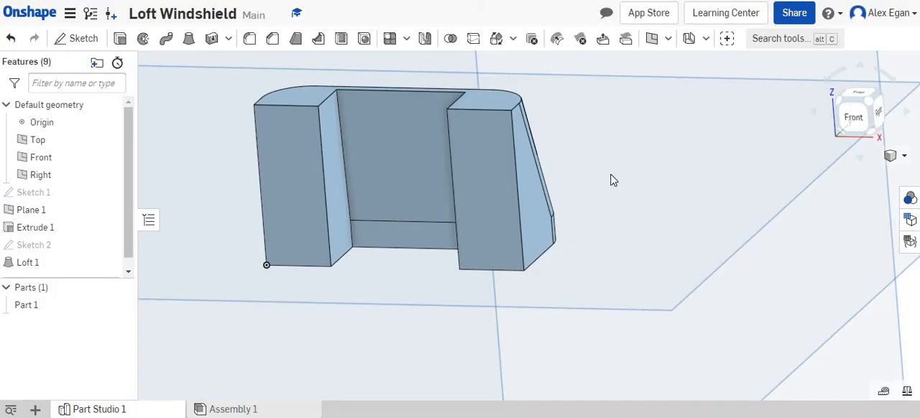
Orbit the finished windscreen to inspect its tapered back and sloped top
drag(611, 180, 434, 178)
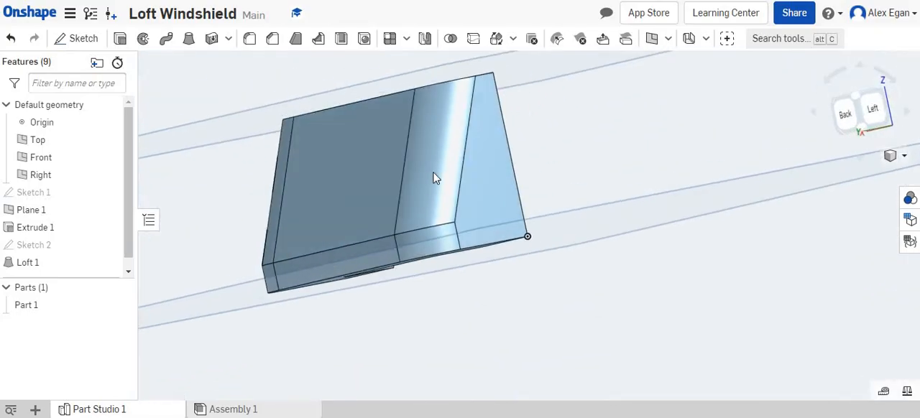
drag(434, 179, 445, 112)
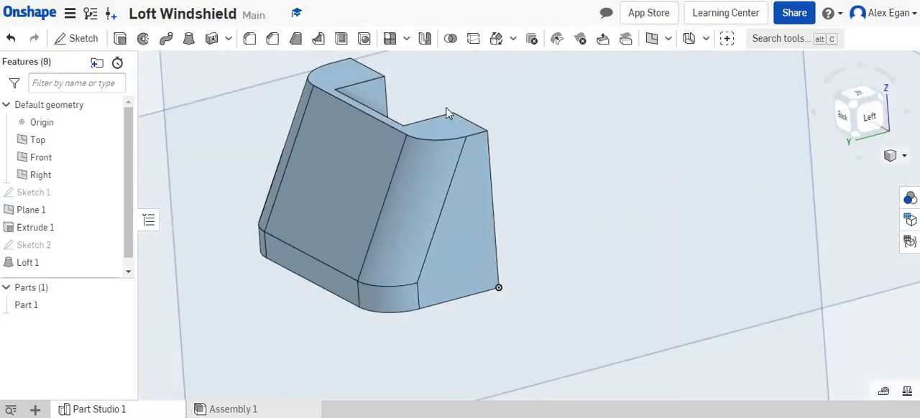